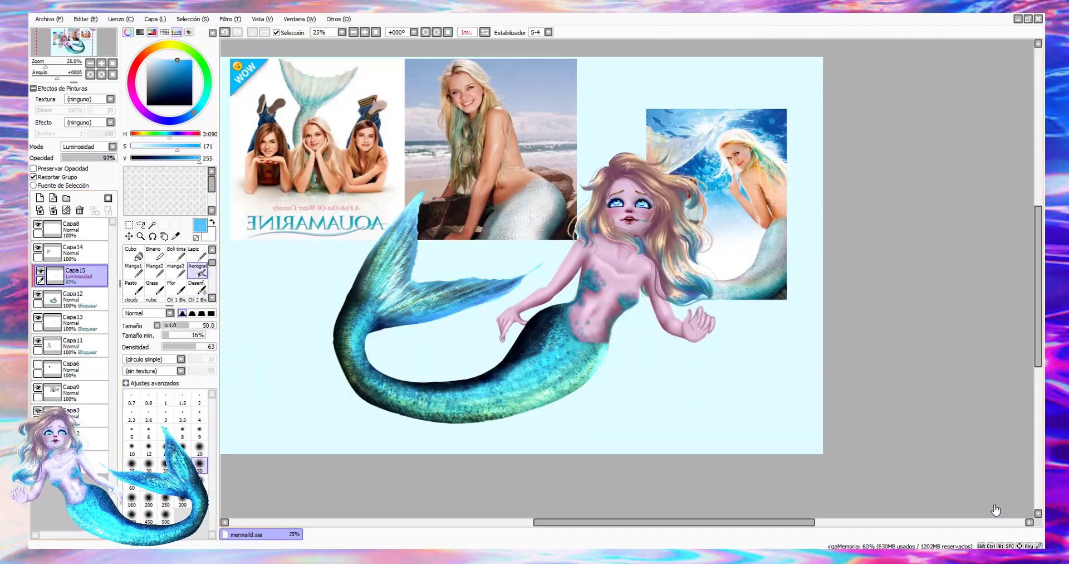
pyautogui.scroll(-3)
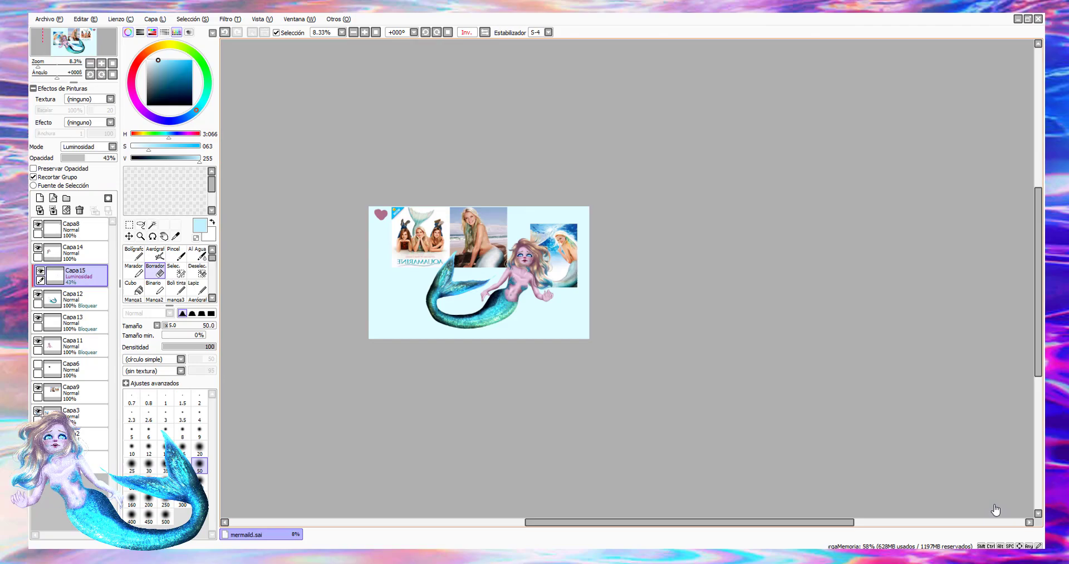